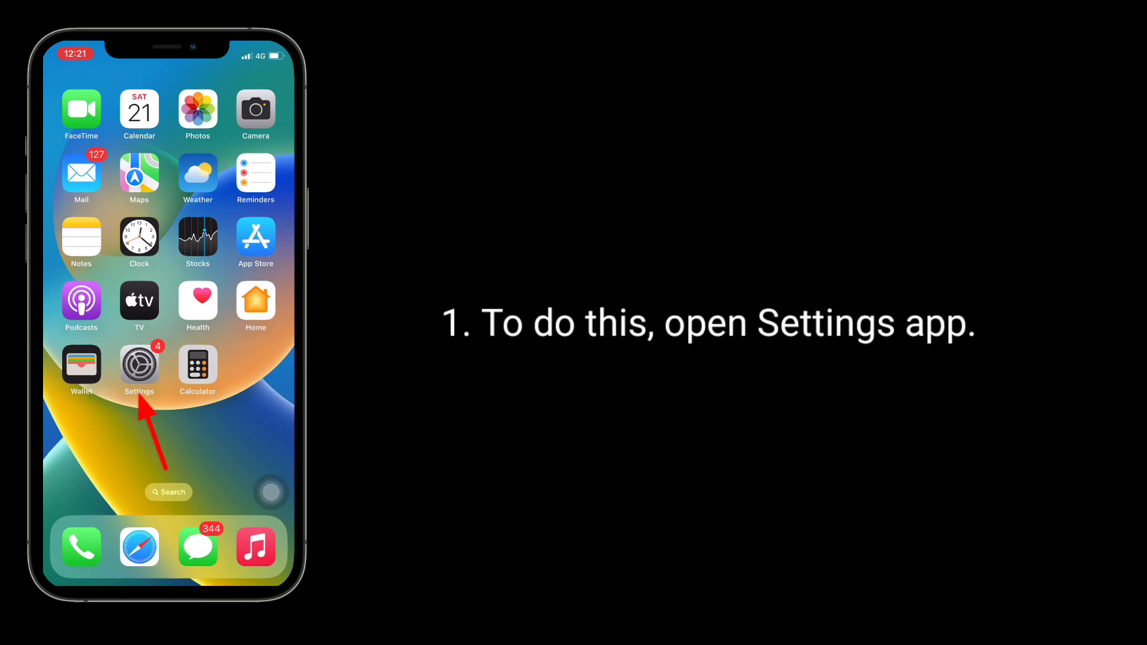
- Turn off Screen Time from its Settings page
left_click(138, 364)
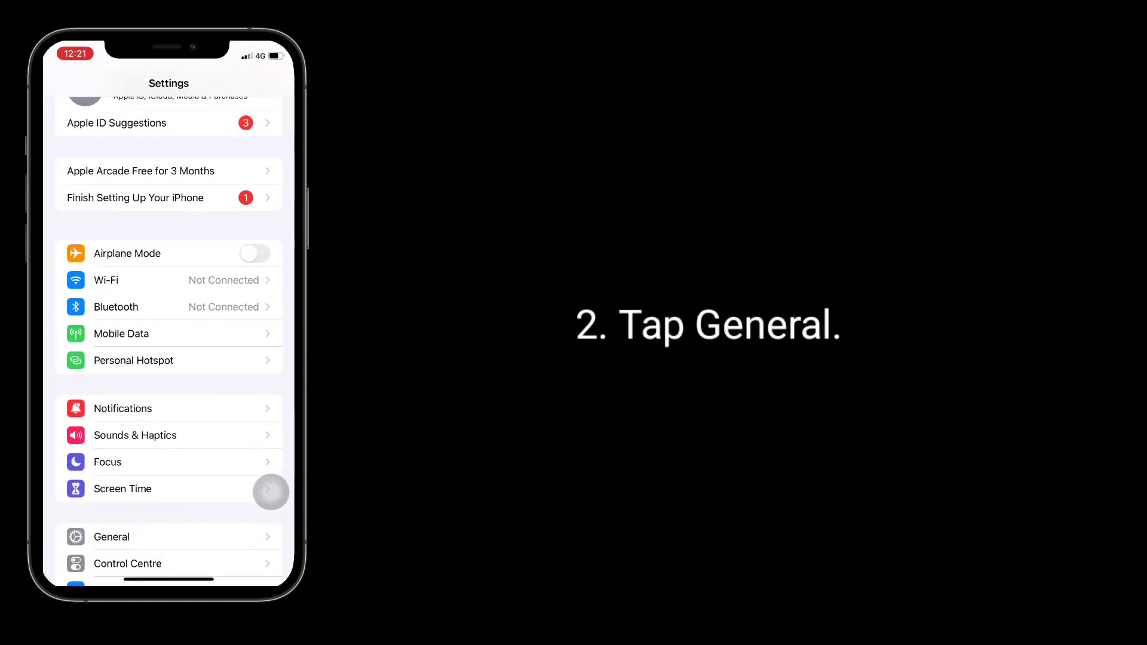
left_click(123, 489)
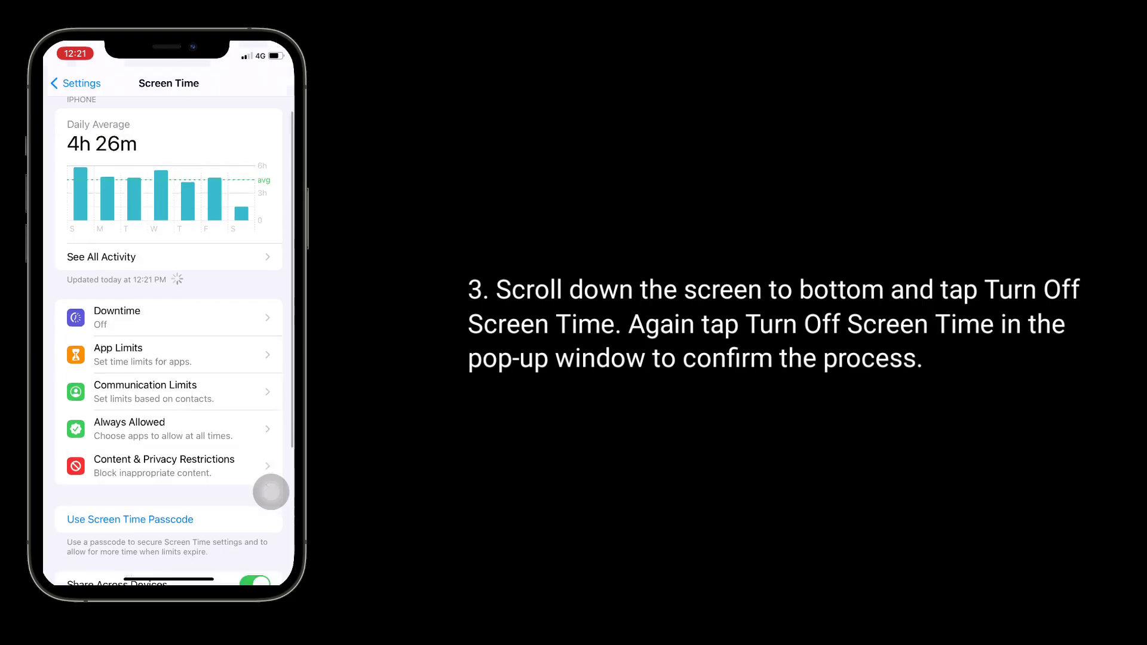
scroll("down", 3)
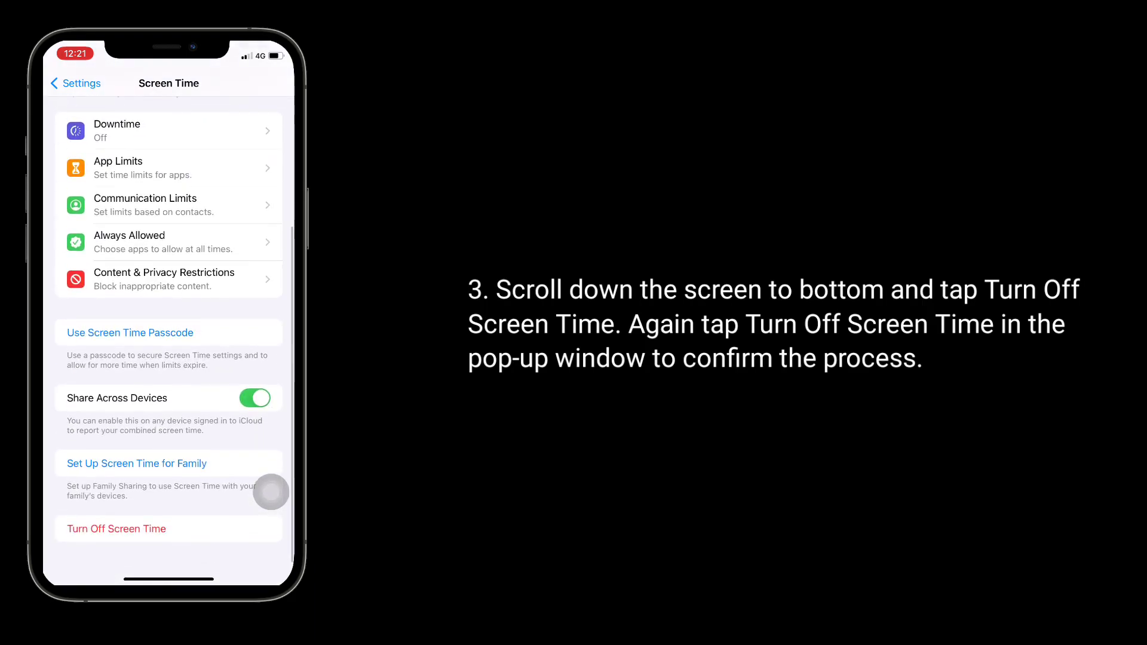
left_click(115, 528)
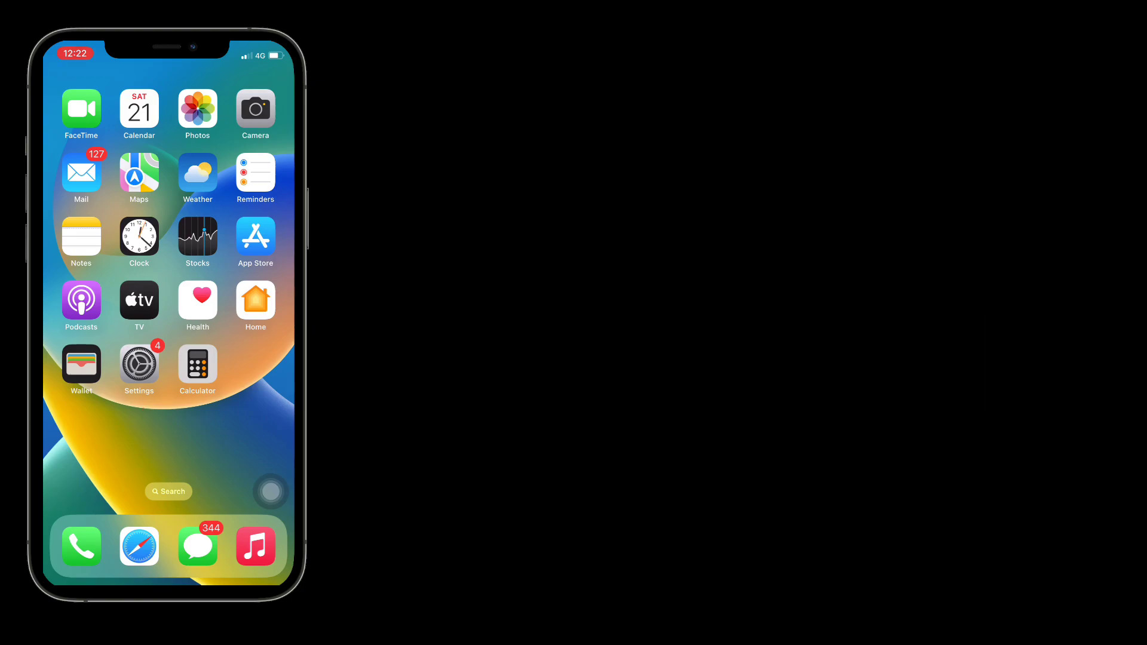
- Disable Set Automatically under General > Date & Time and view the calendar date
left_click(138, 364)
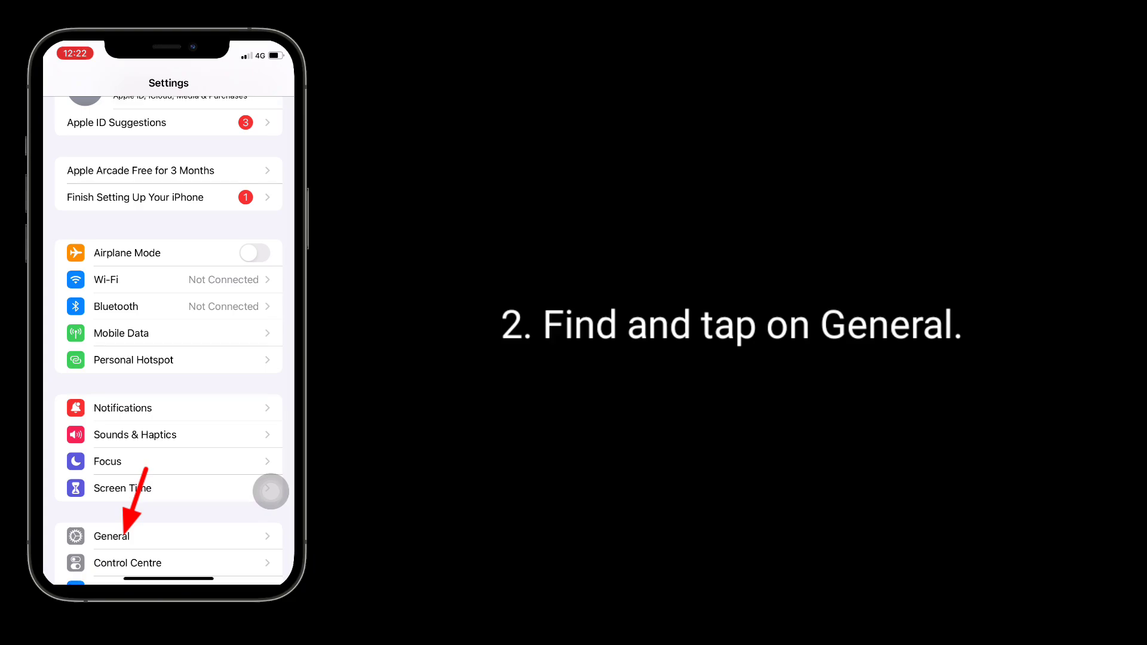
left_click(111, 537)
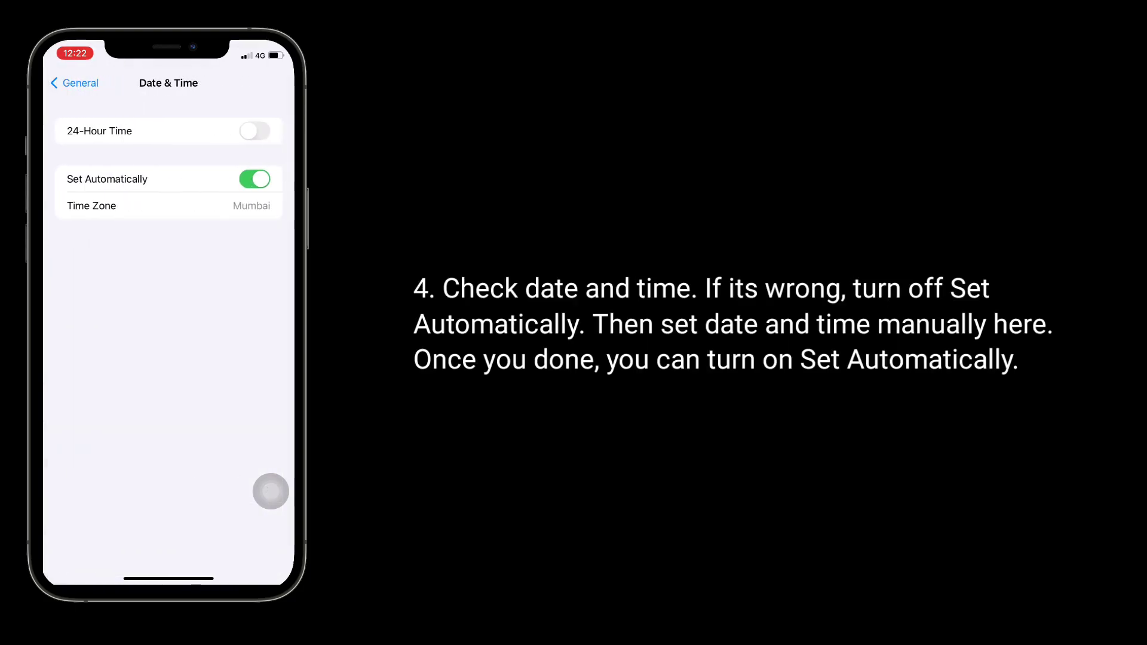
left_click(254, 179)
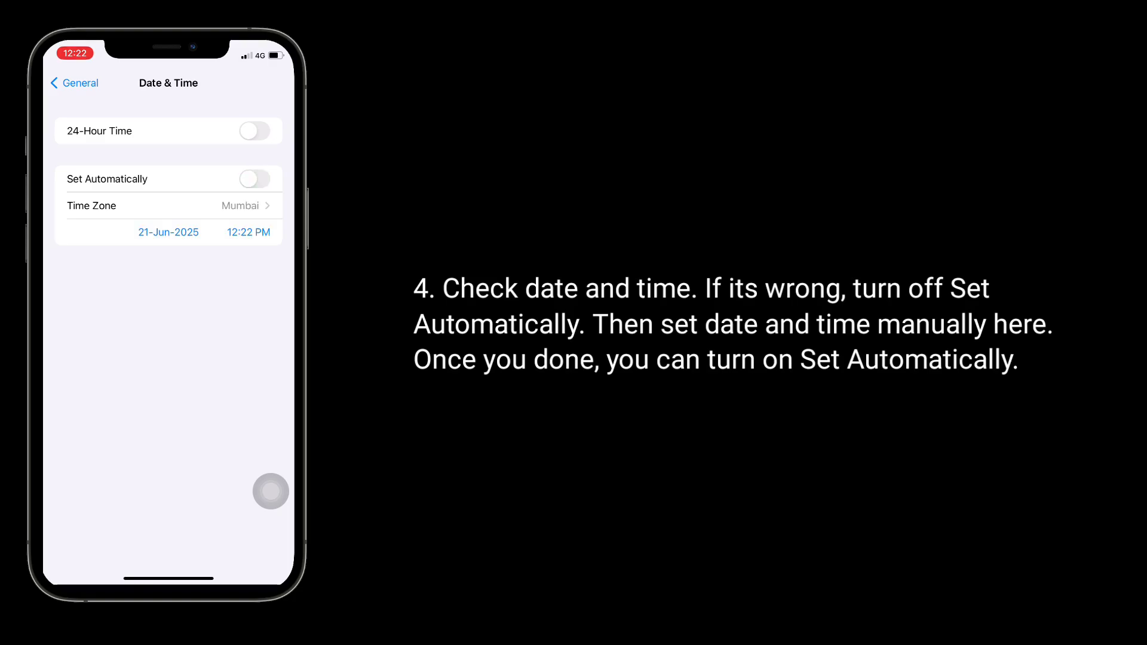
left_click(169, 205)
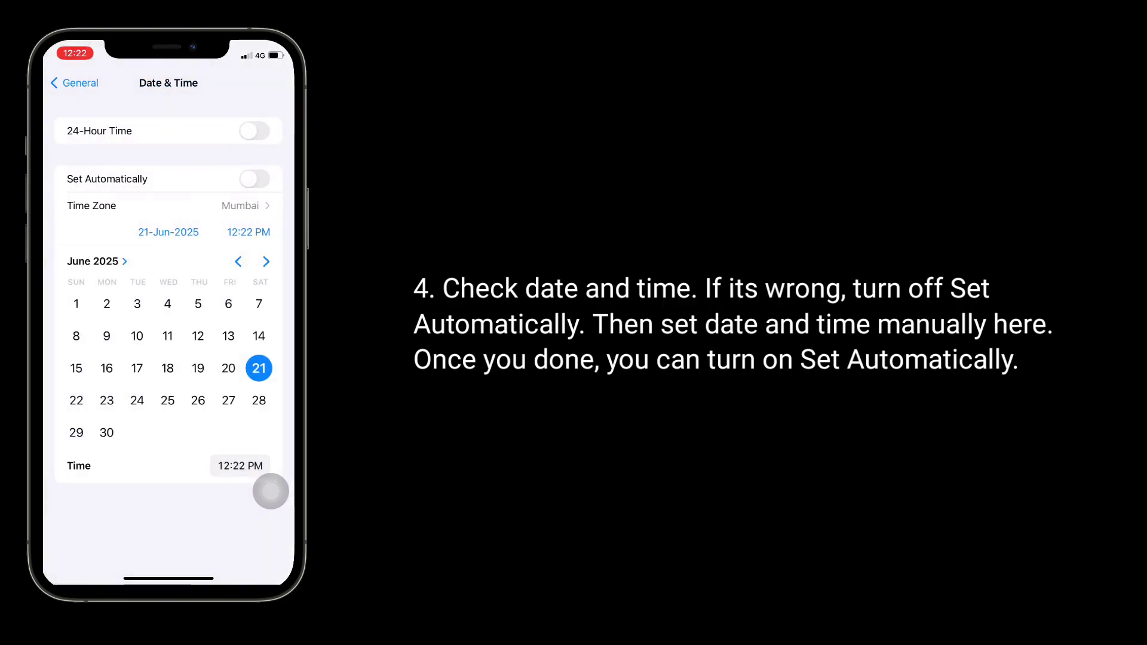
left_click(255, 178)
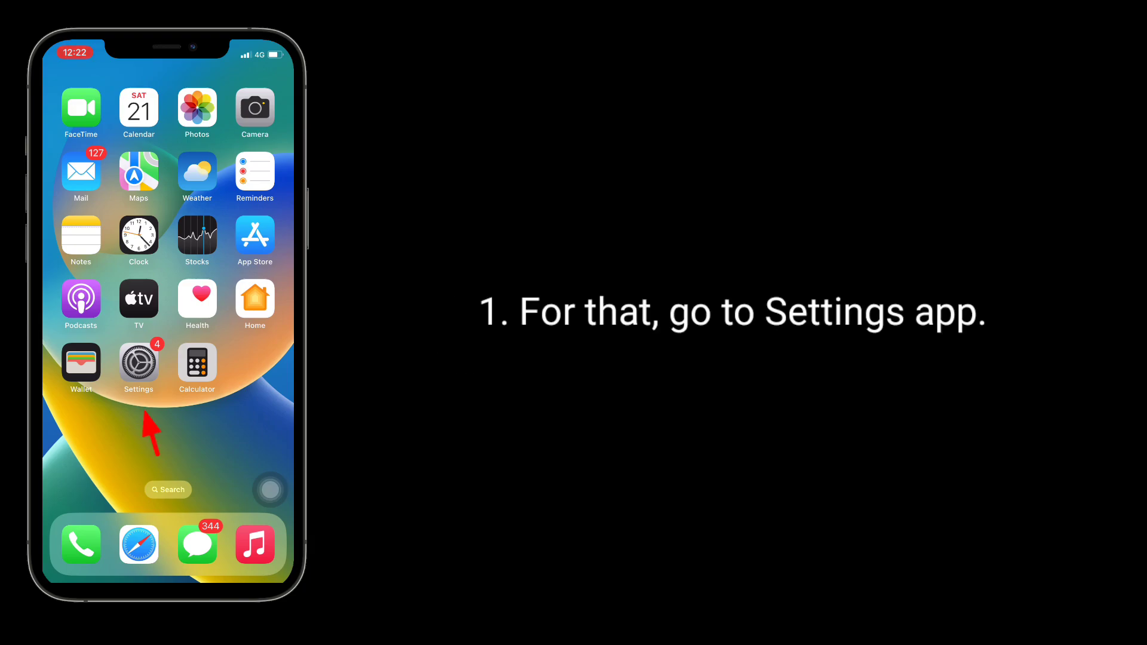
- Go to General > Transfer or Reset iPhone in Settings
left_click(138, 363)
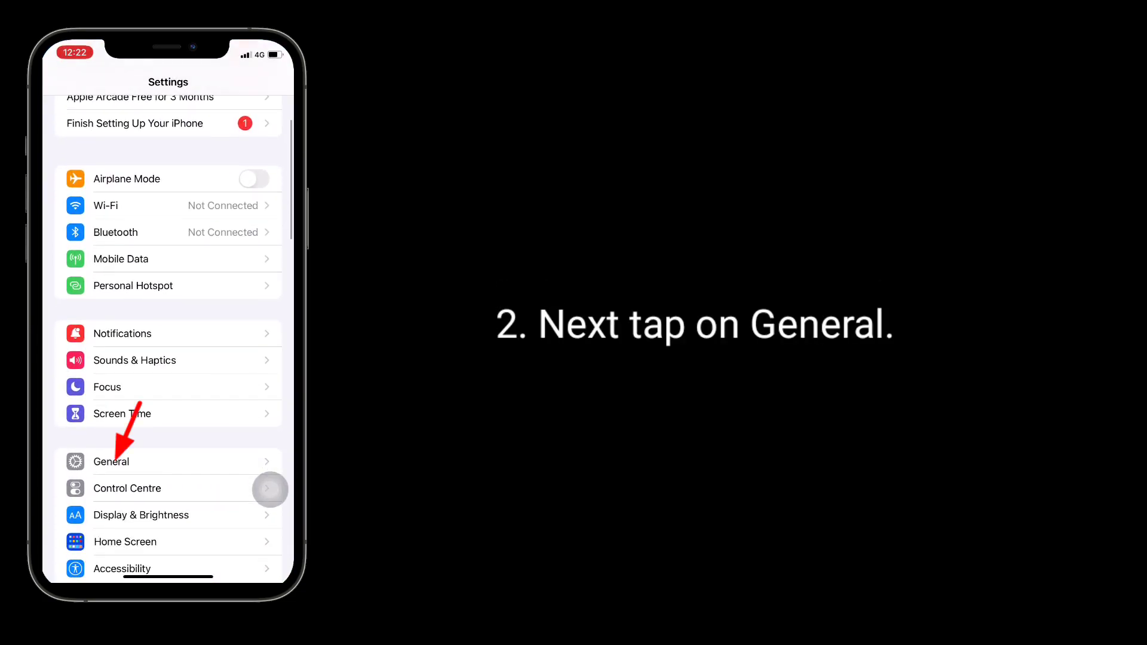
left_click(111, 460)
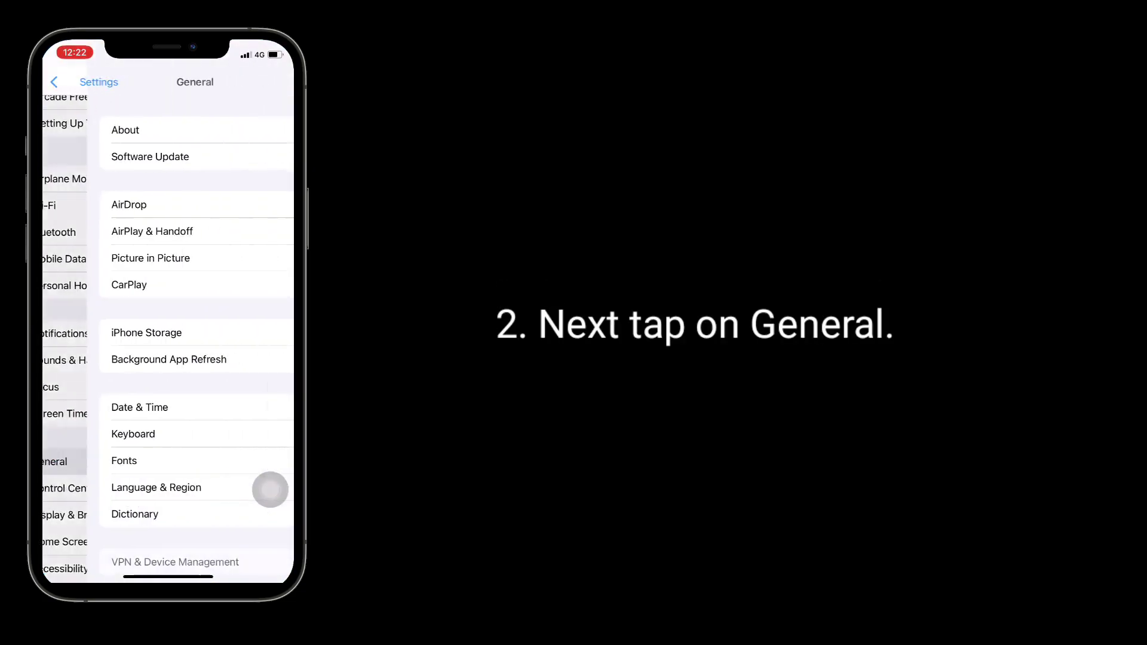
scroll("down", 3)
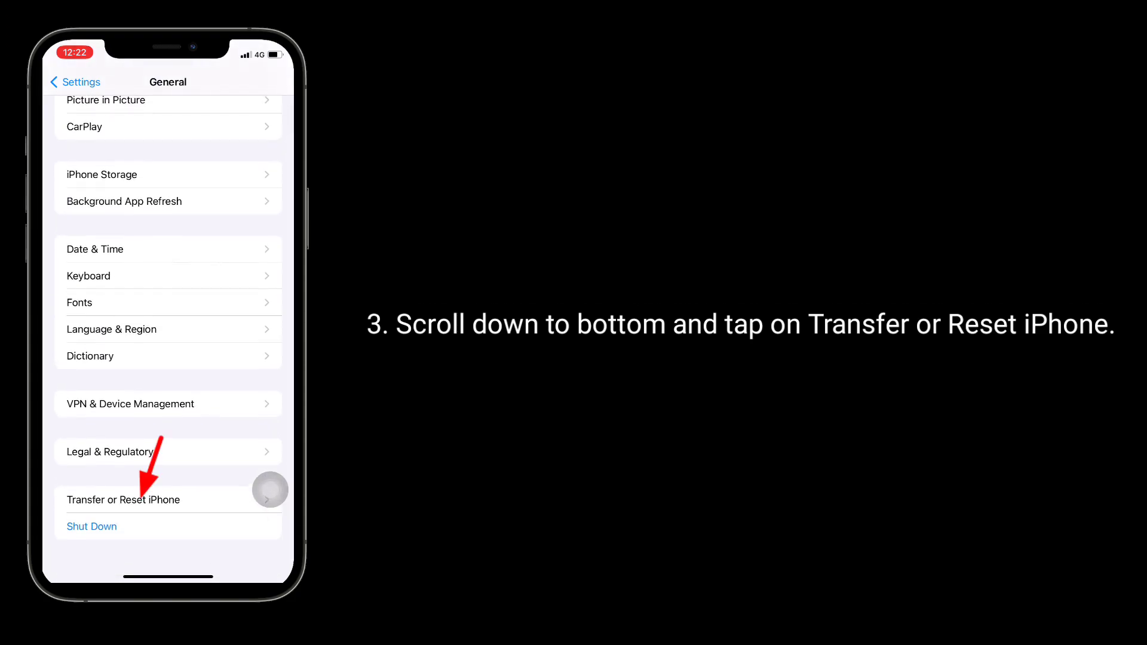
left_click(124, 499)
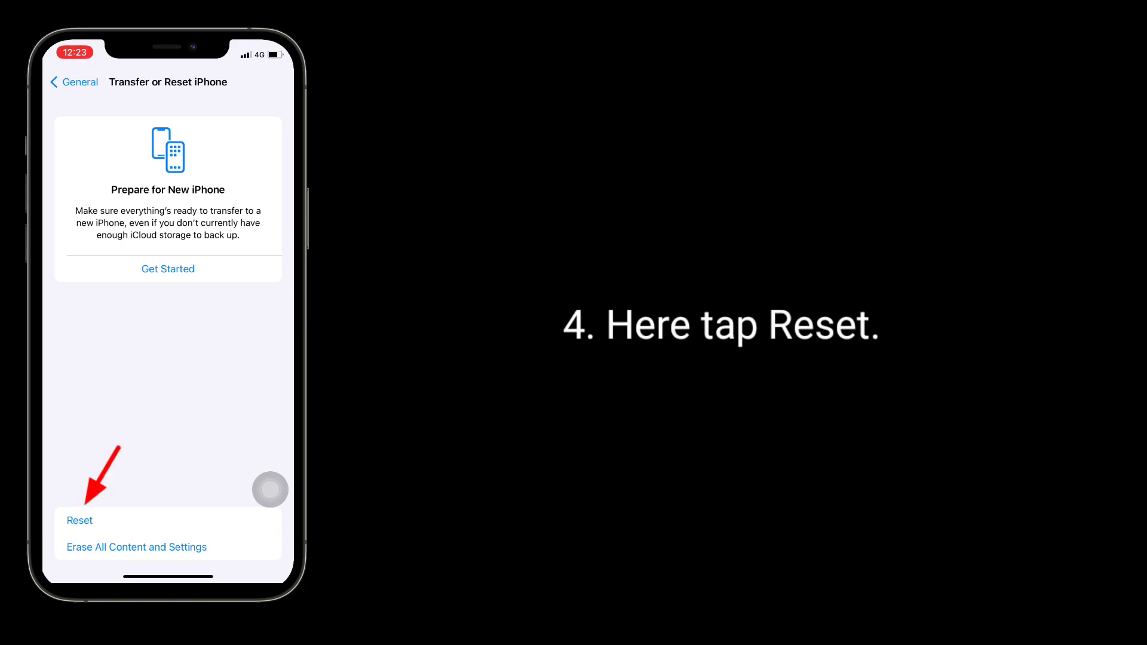
left_click(79, 520)
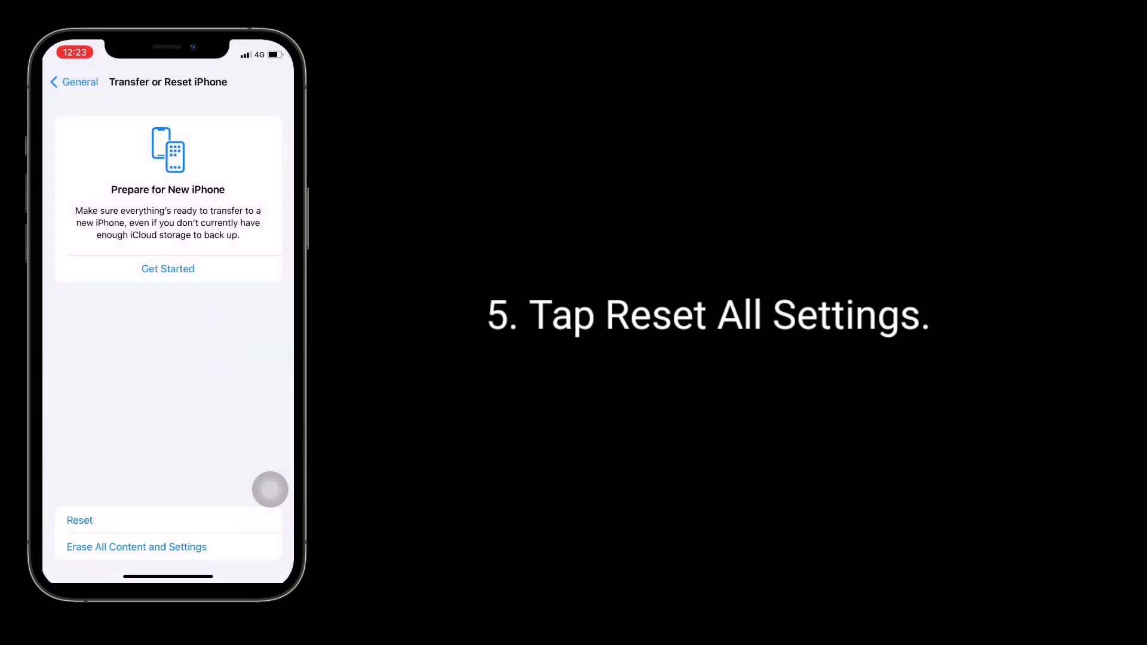
left_click(79, 521)
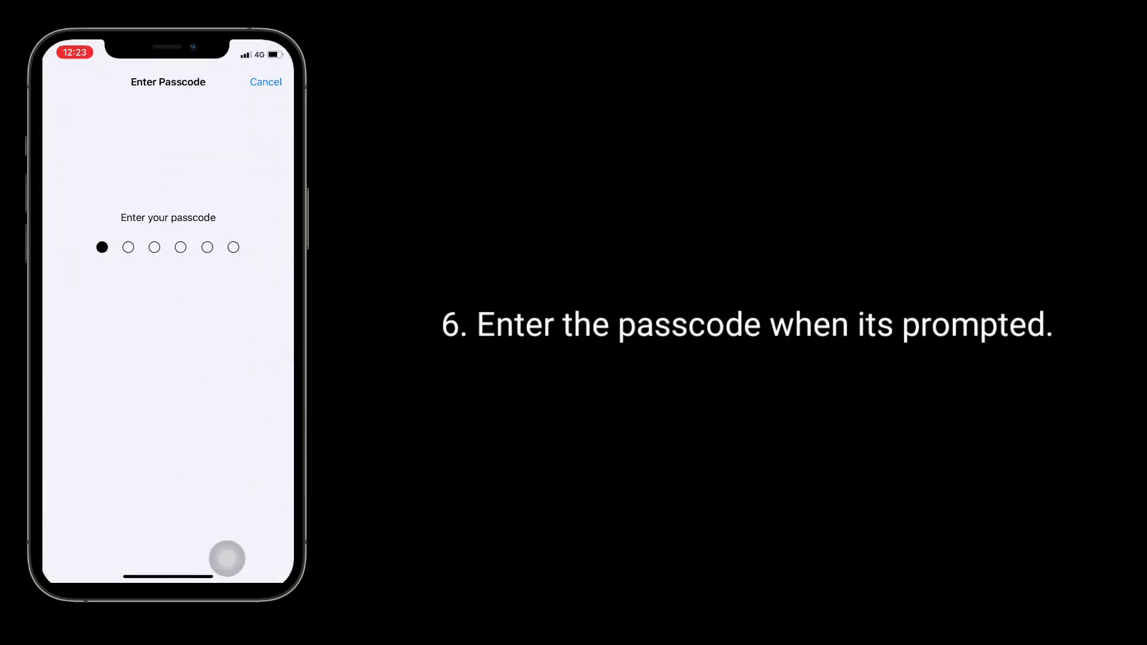
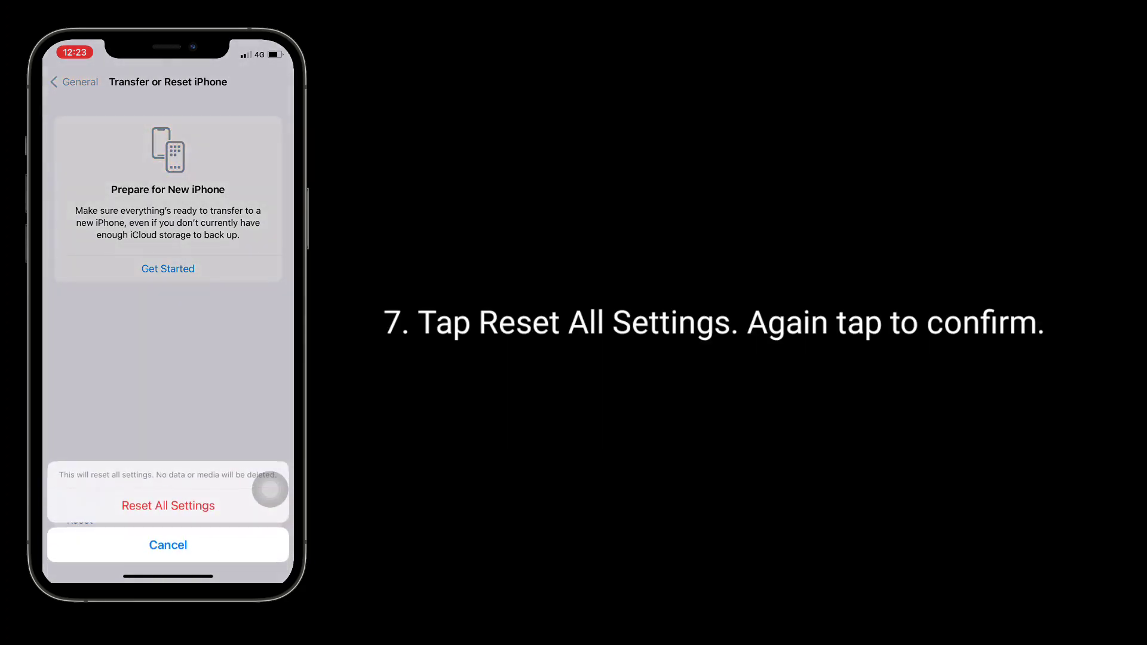
left_click(167, 505)
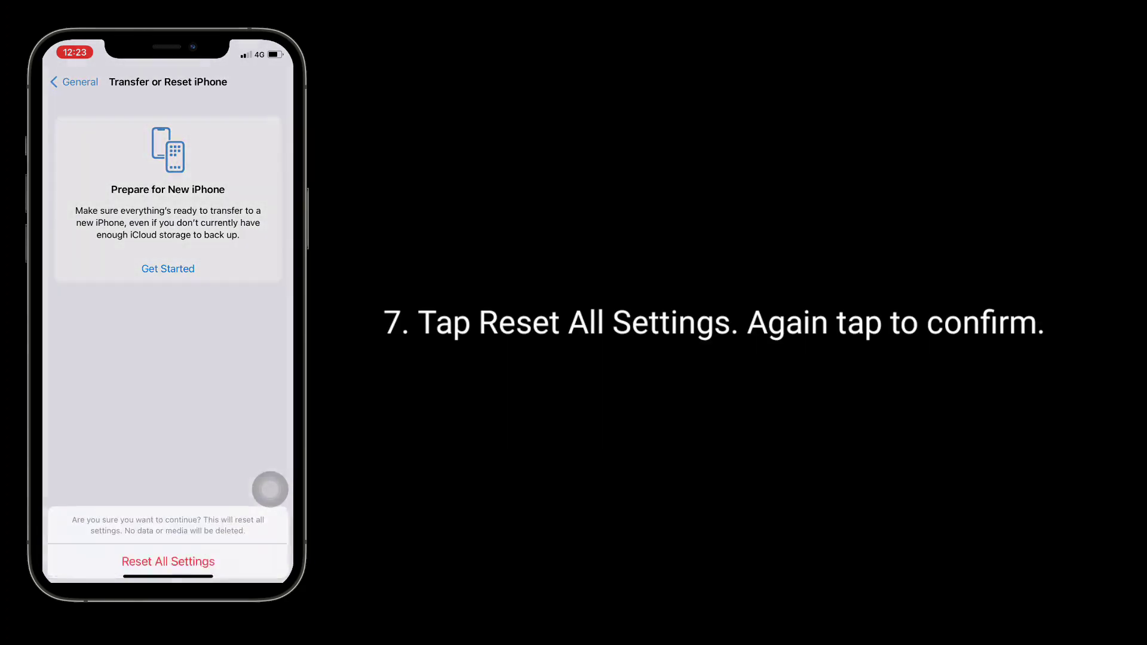
left_click(168, 561)
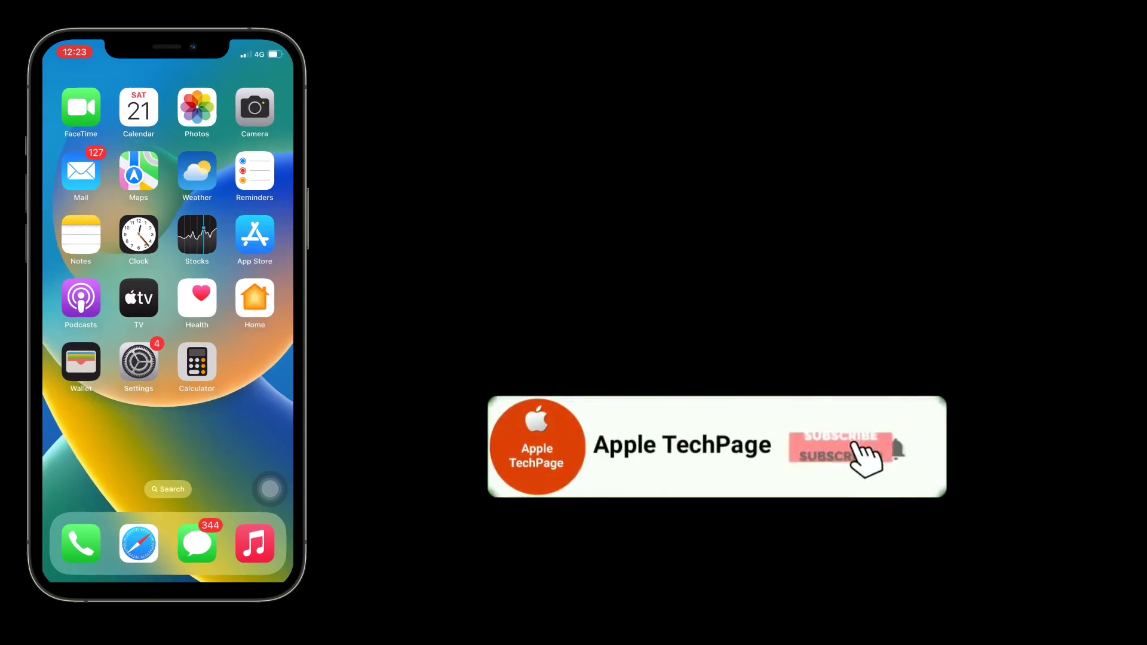
left_click(840, 446)
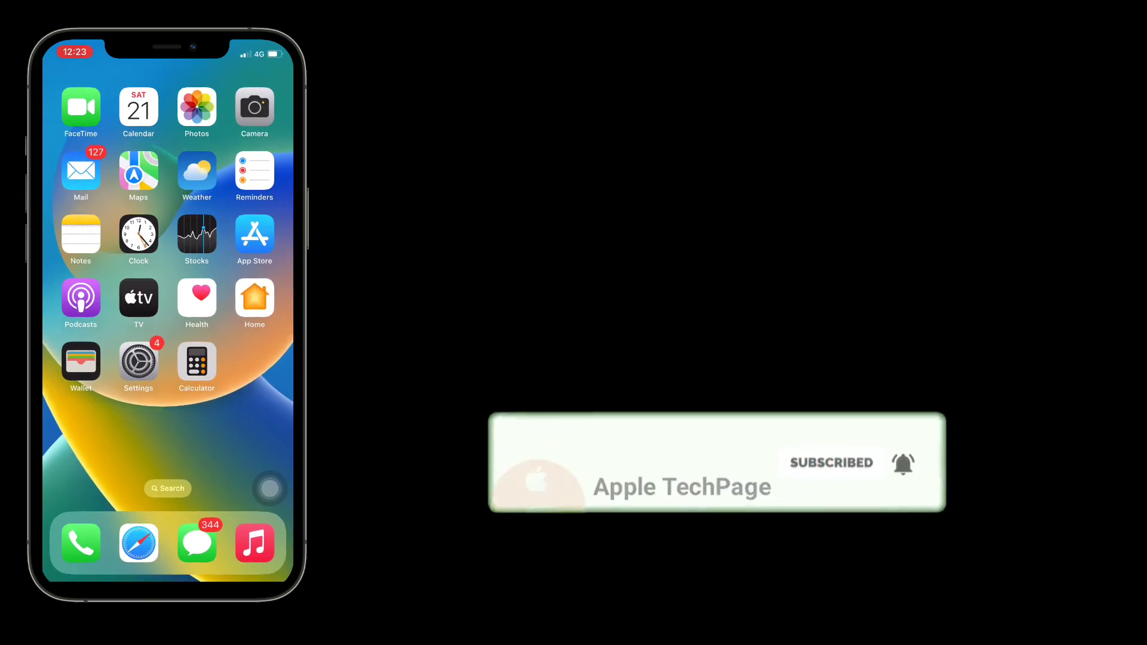